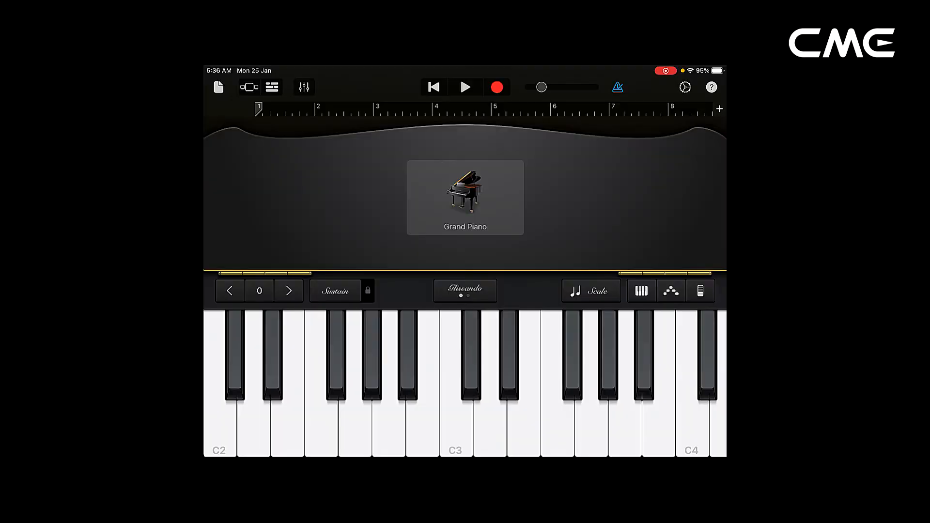
Step: Pair the WIDI Jack from GarageBand's Advanced Bluetooth MIDI Devices list
{"action": "left_click", "coordinate": [685, 87]}
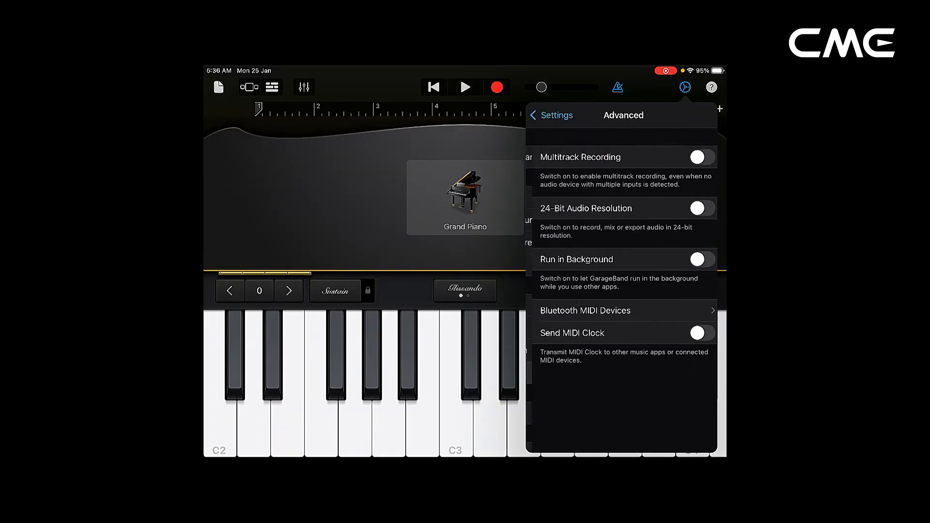
{"action": "left_click", "coordinate": [585, 310]}
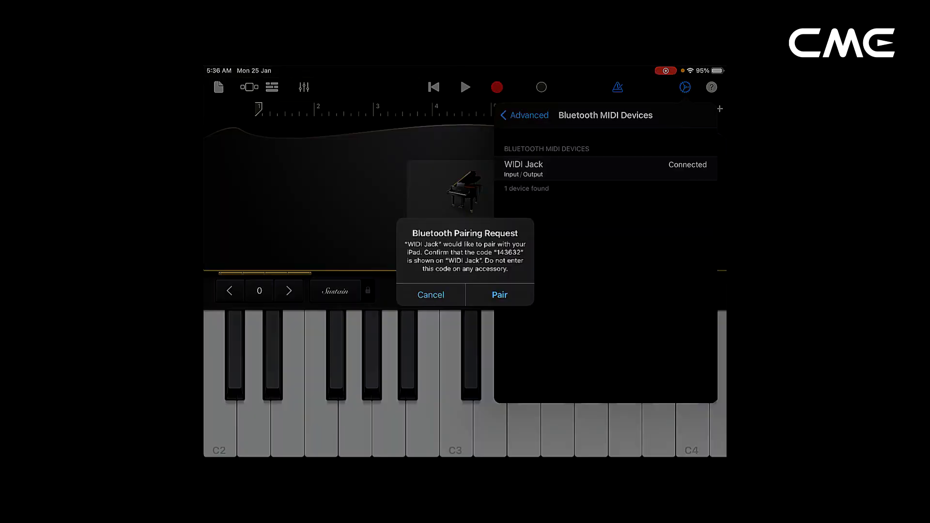
{"action": "left_click", "coordinate": [500, 295]}
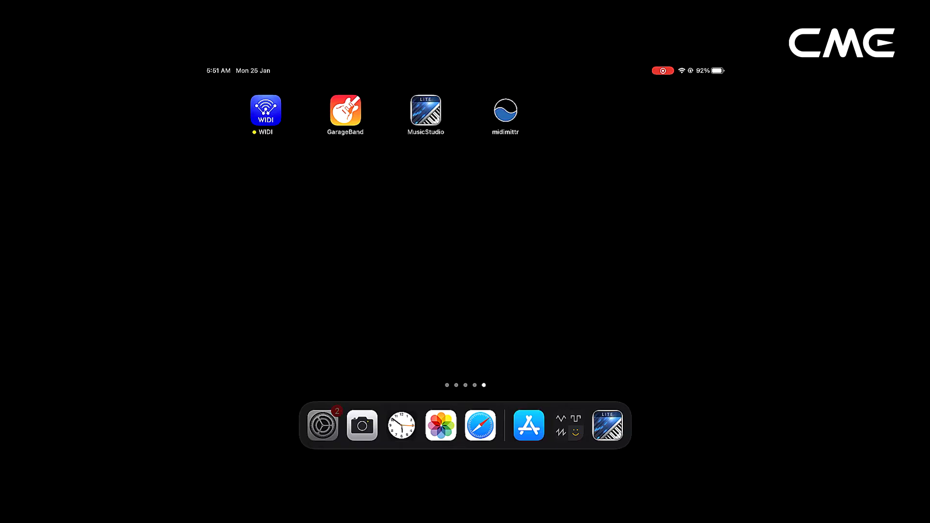
Step: Turn Bluetooth on in the iPad's Bluetooth settings
{"action": "left_click", "coordinate": [321, 425]}
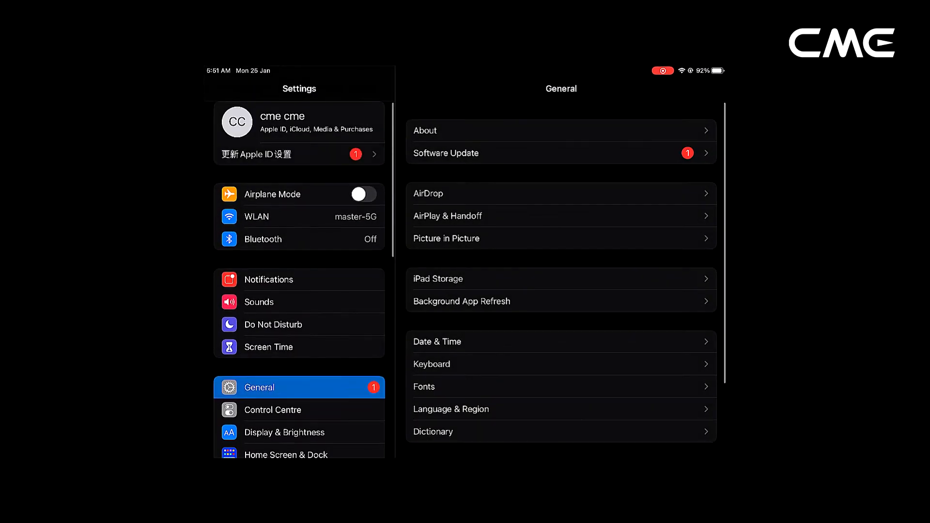
{"action": "left_click", "coordinate": [299, 239]}
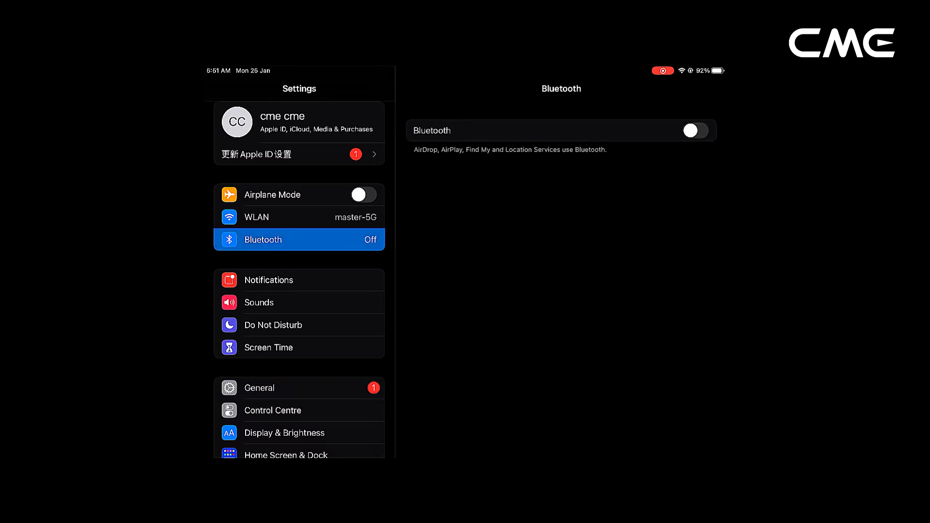
{"action": "left_click", "coordinate": [694, 130]}
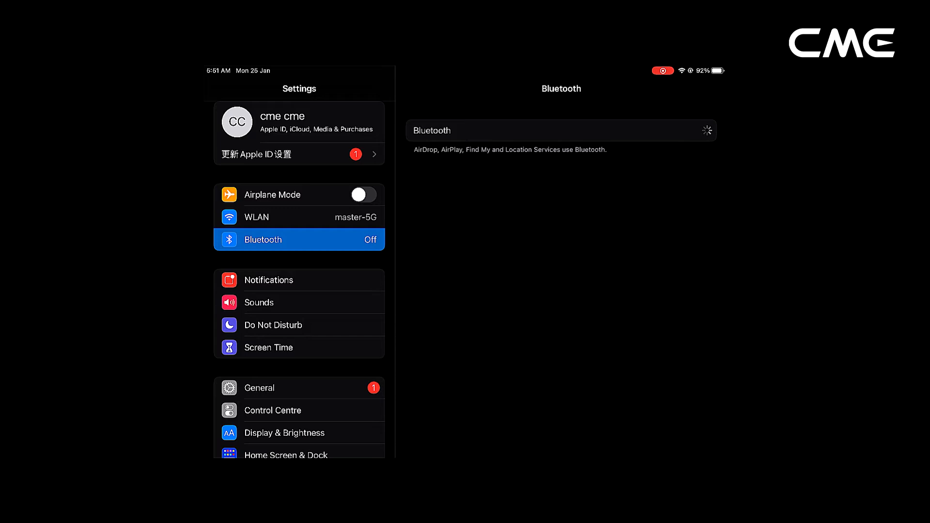
{"action": "left_click", "coordinate": [697, 131]}
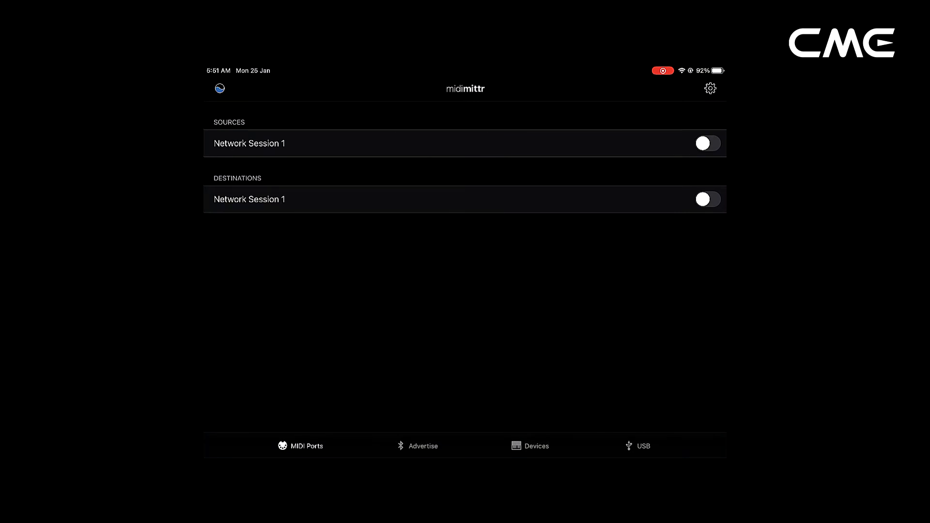
Step: Allow midimittr Bluetooth access and pair the WIDI Jack from its device list
{"action": "left_click", "coordinate": [536, 446]}
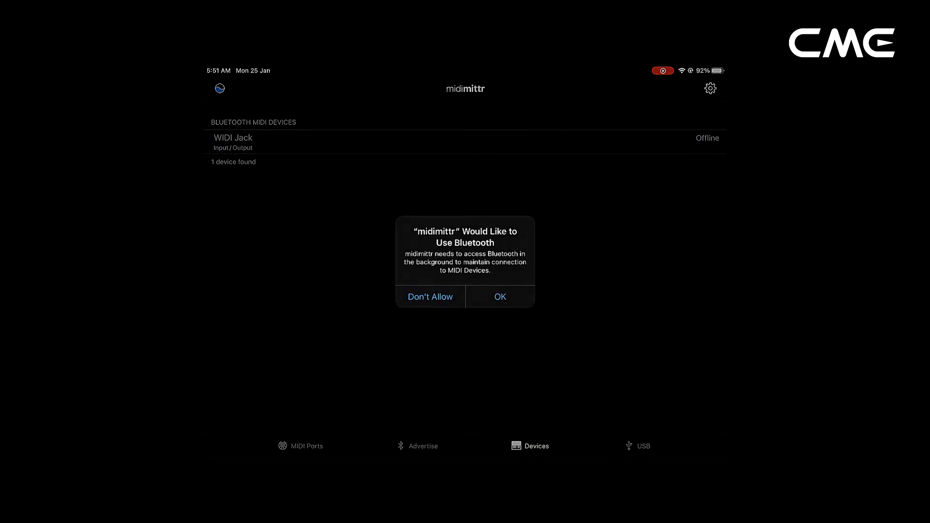
{"action": "left_click", "coordinate": [500, 297]}
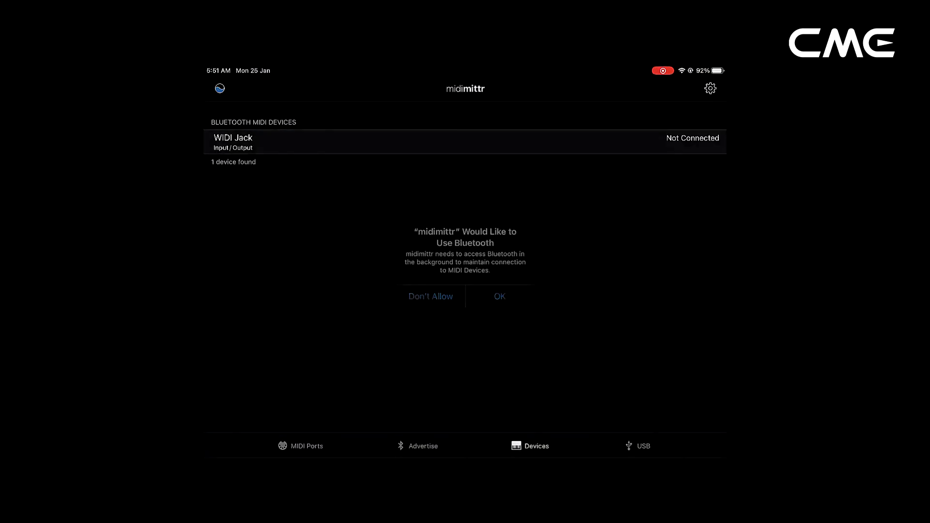
{"action": "left_click", "coordinate": [499, 297]}
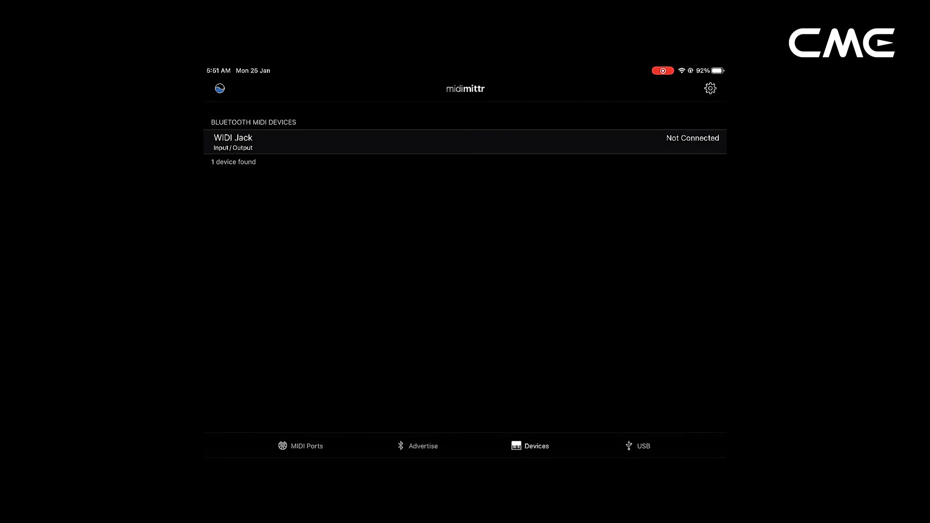
{"action": "left_click", "coordinate": [464, 142]}
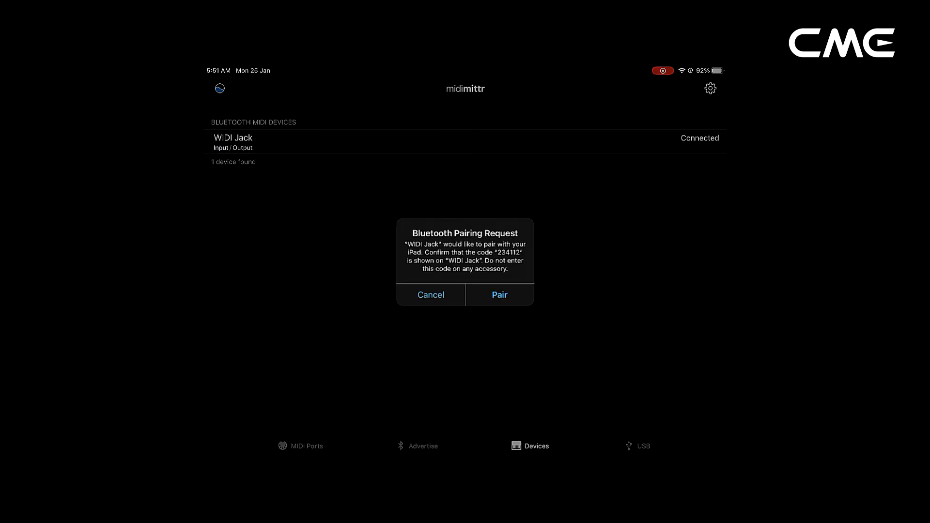
{"action": "left_click", "coordinate": [499, 294]}
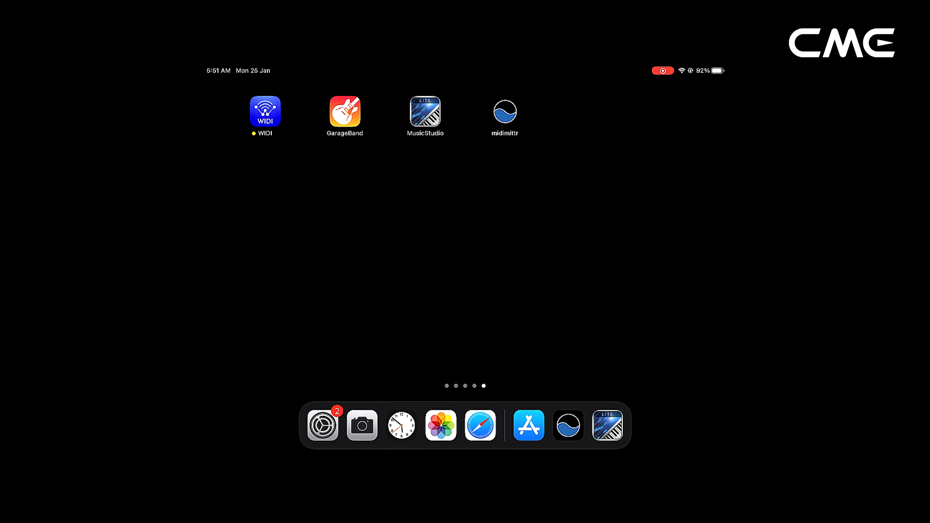
Step: Launch Music Studio from the Home Screen
{"action": "left_click", "coordinate": [425, 115]}
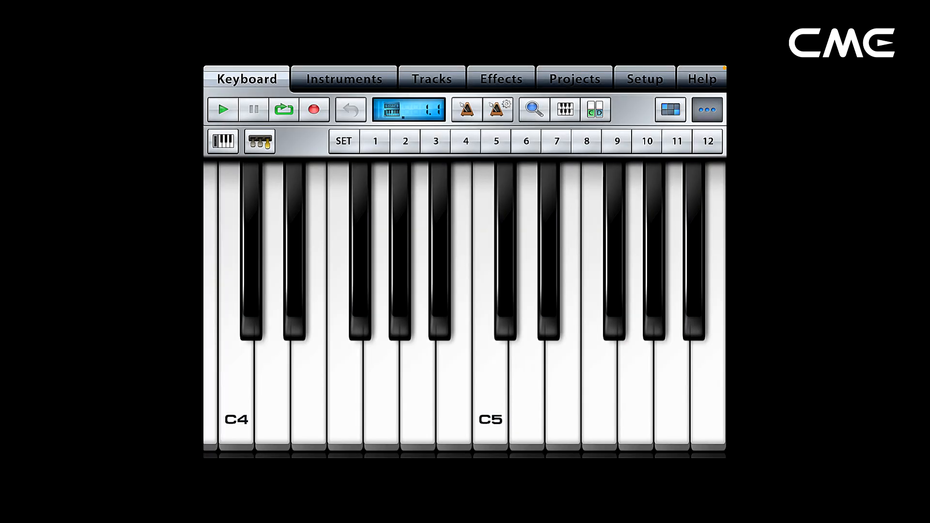
Step: Show Music Studio's MIDI setup with WIDI Jack Bluetooth as the Core MIDI device
{"action": "left_click", "coordinate": [643, 79]}
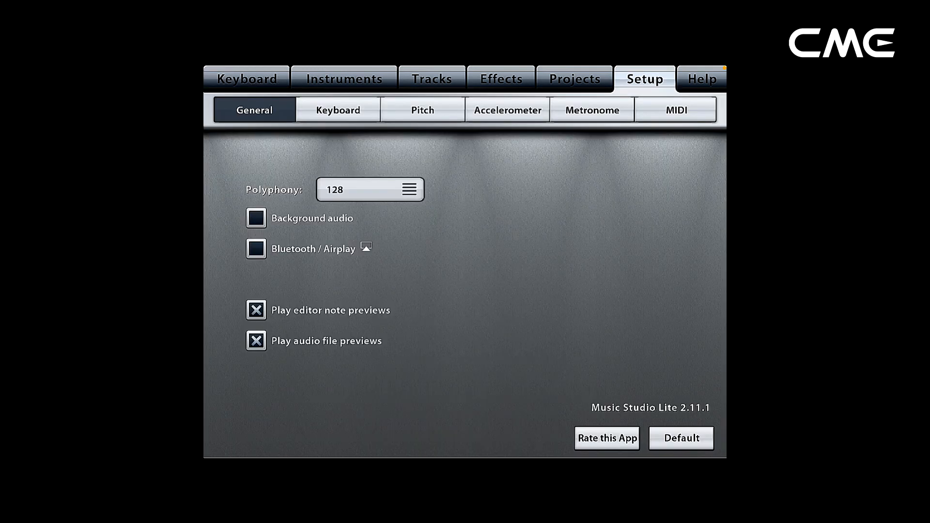
{"action": "left_click", "coordinate": [675, 110]}
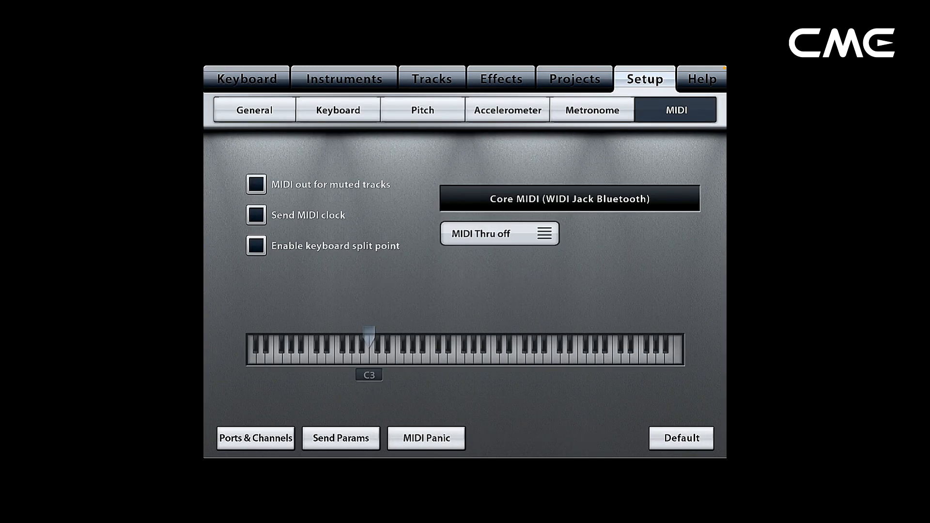